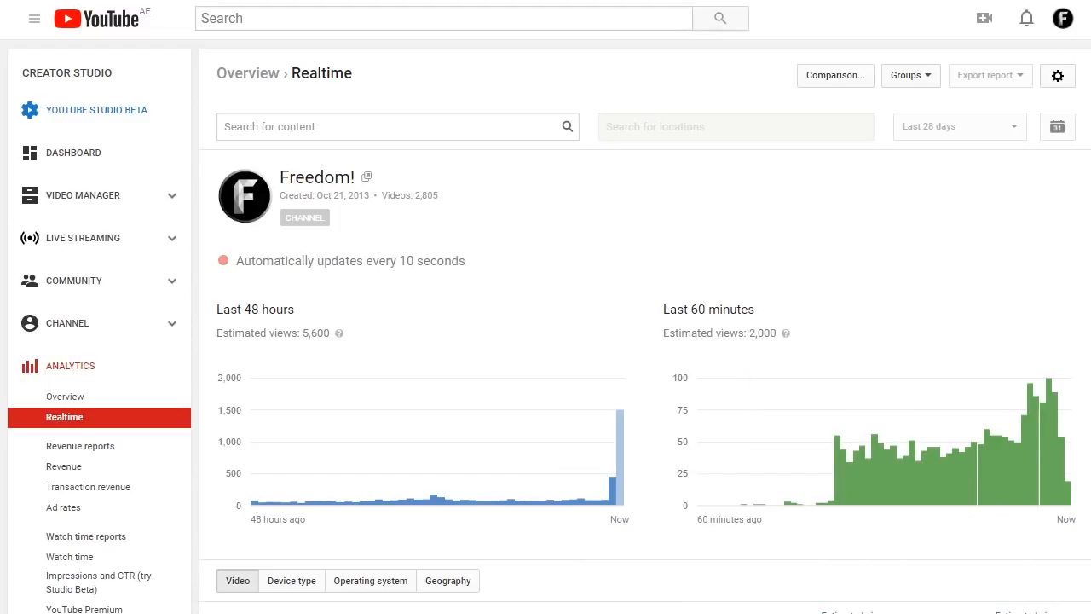
Scroll the Realtime report to the Video table's estimated views for 48 hours and 60 minutes
scroll(down, 3)
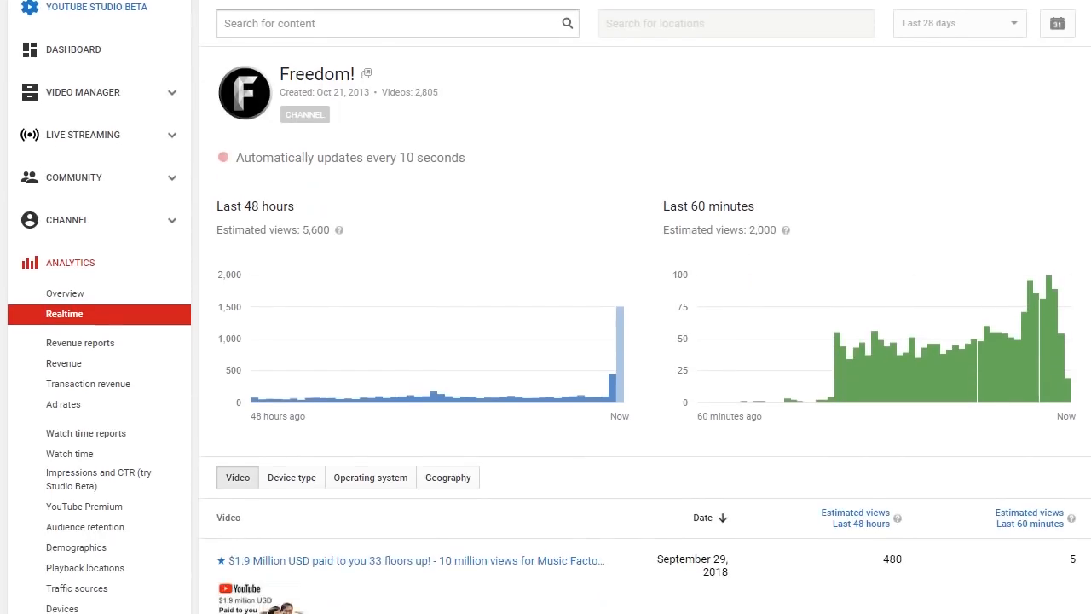
scroll(down, 3)
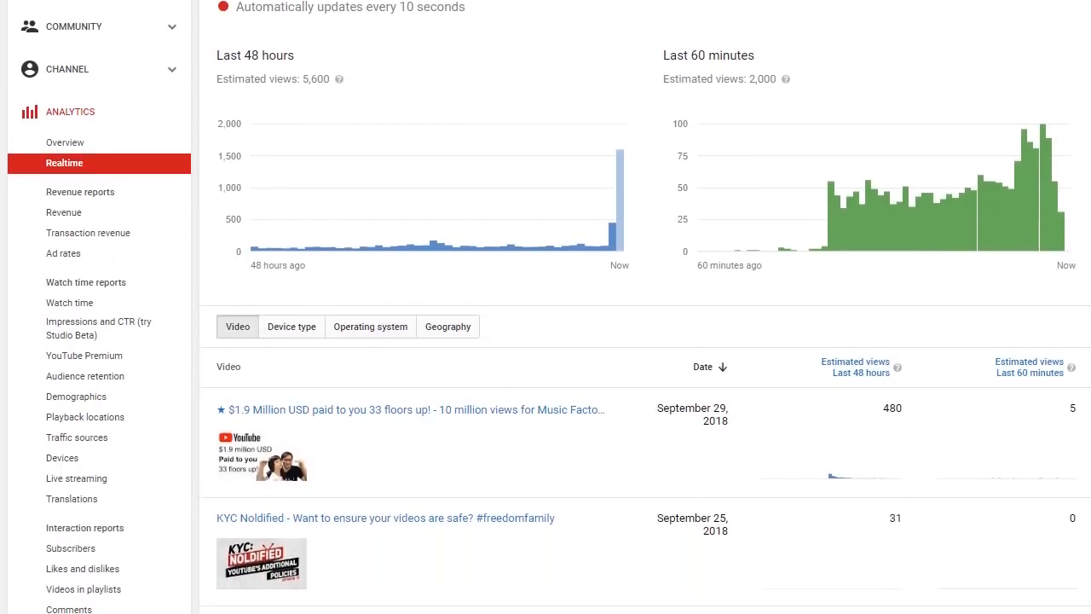
scroll(down, 3)
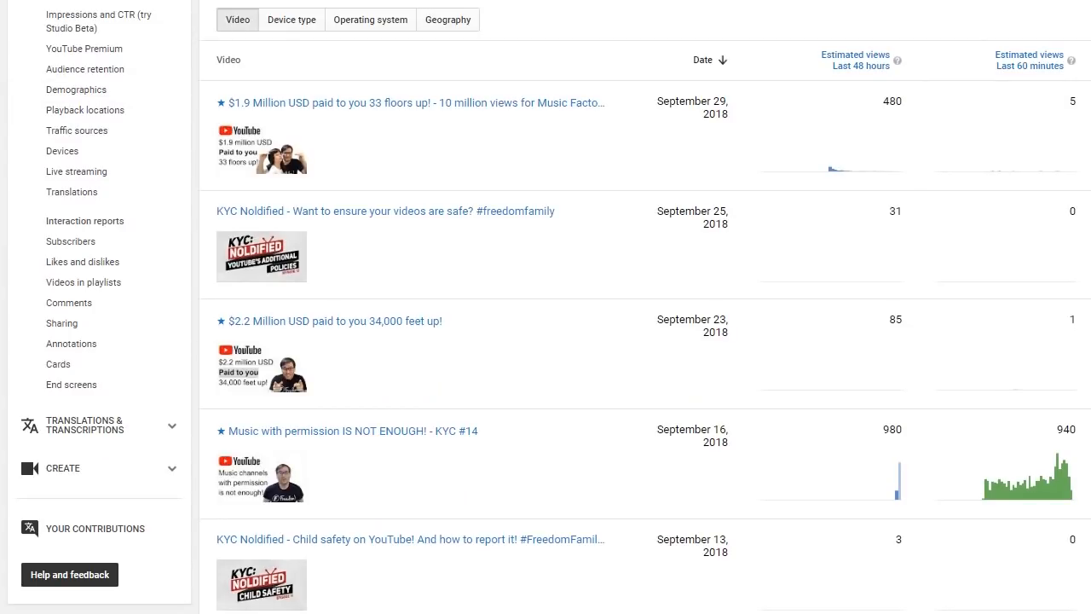
scroll(up, 3)
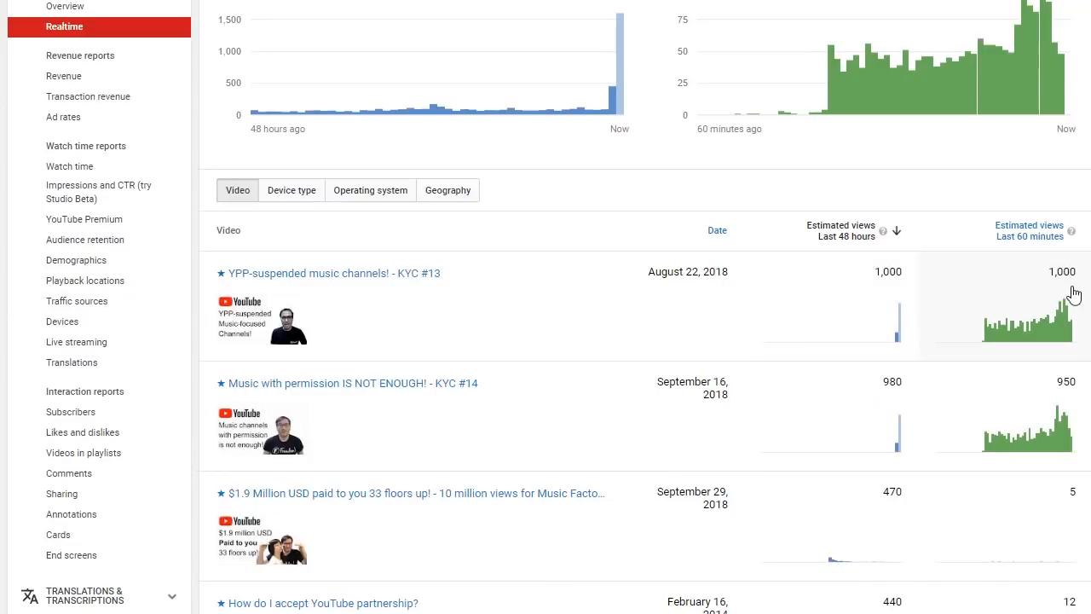
scroll(down, 3)
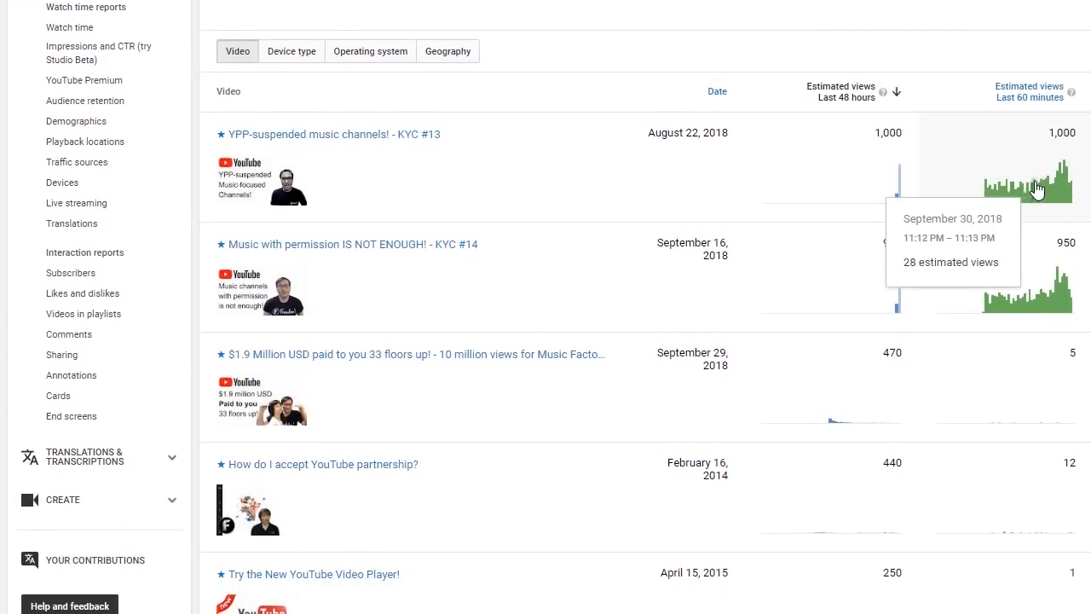
mouse_move(544, 199)
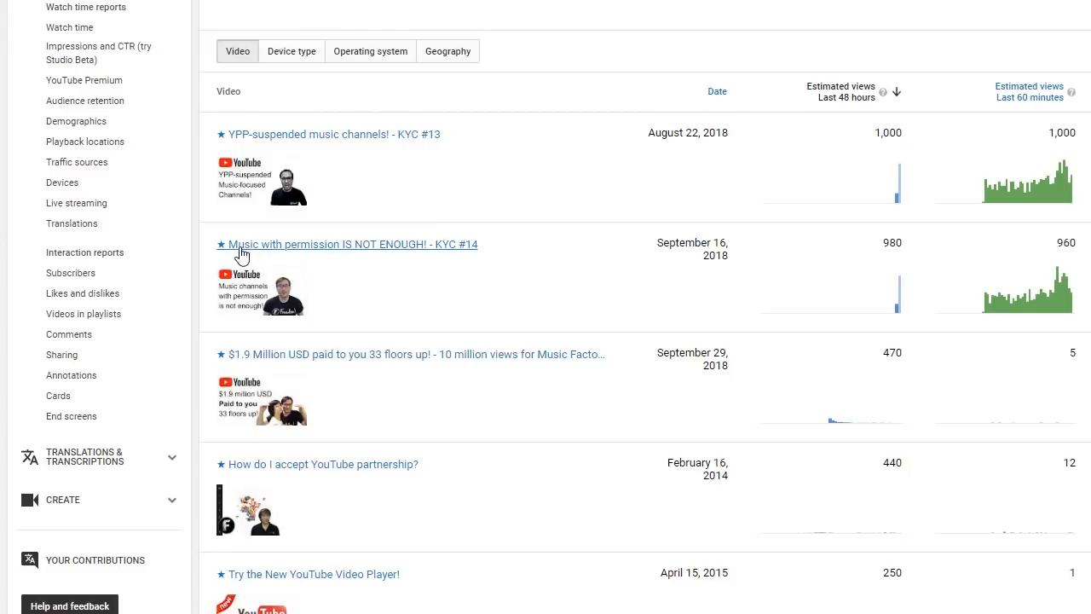
mouse_move(387, 256)
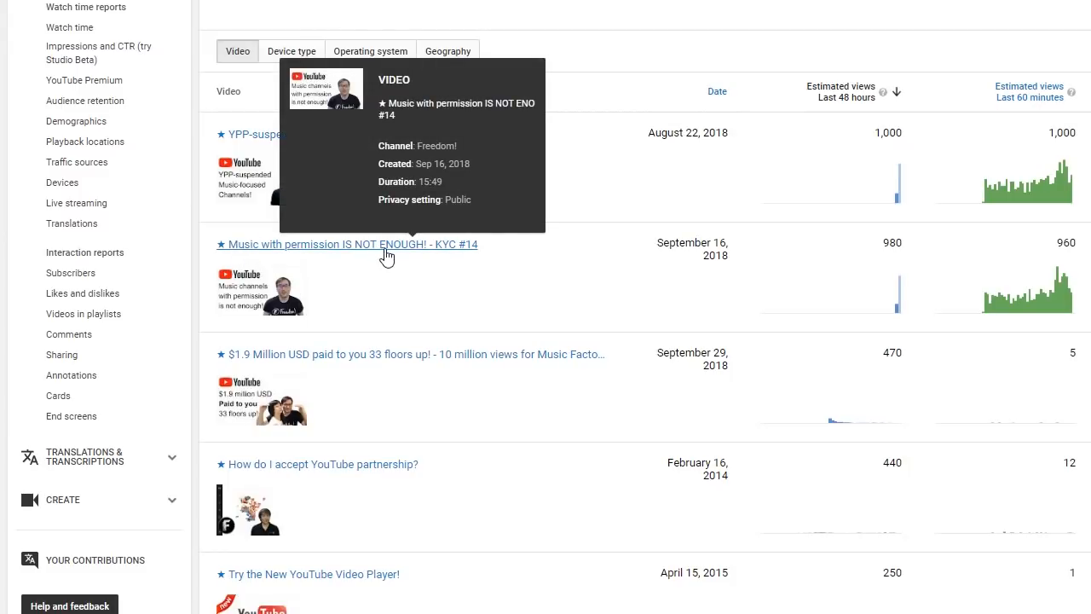
mouse_move(380, 150)
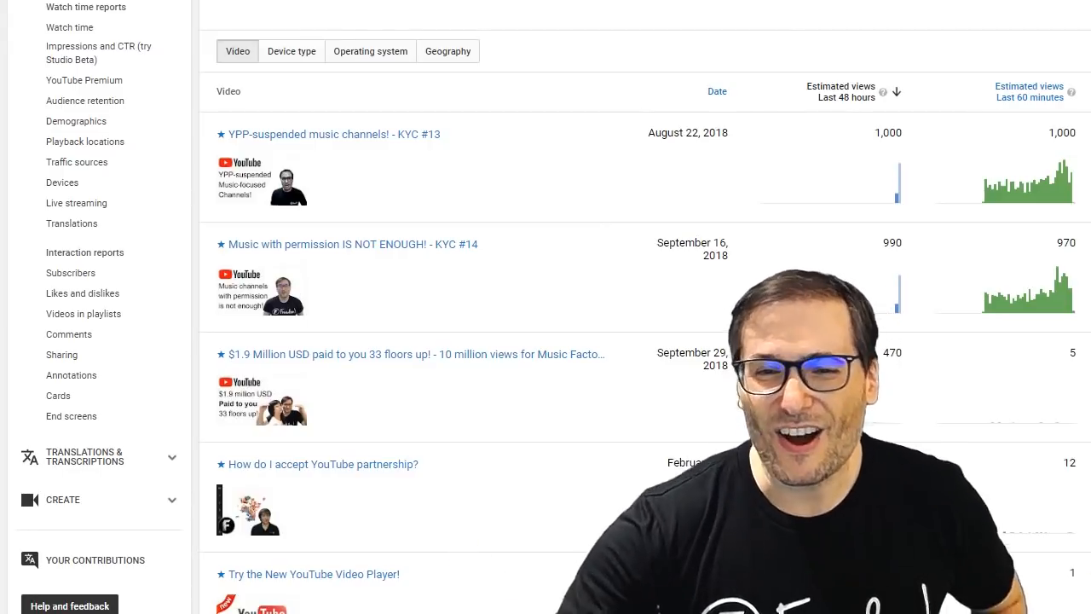
scroll(up, 3)
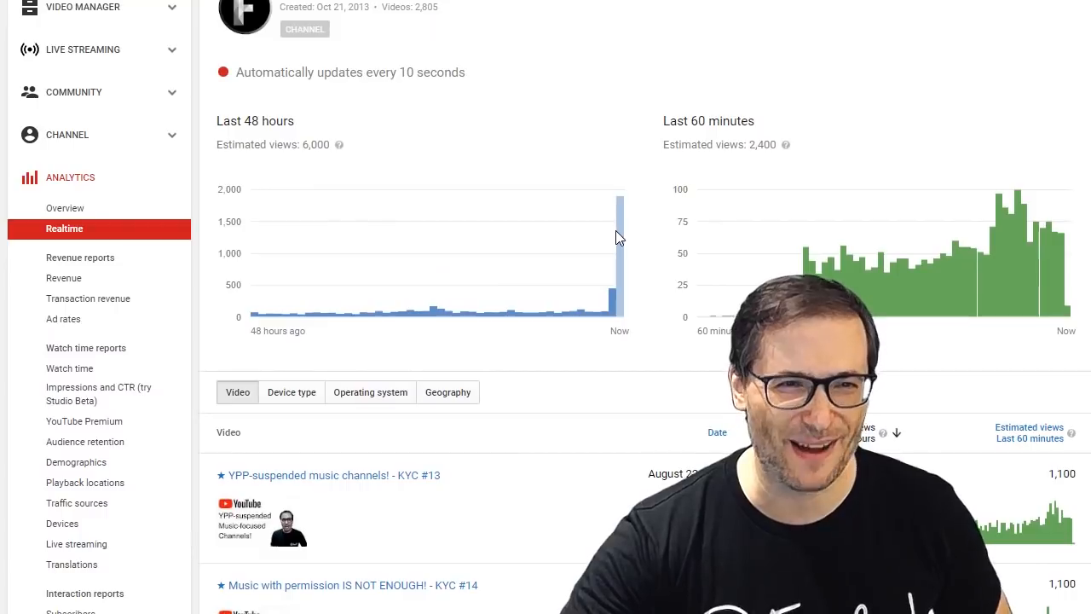
mouse_move(324, 317)
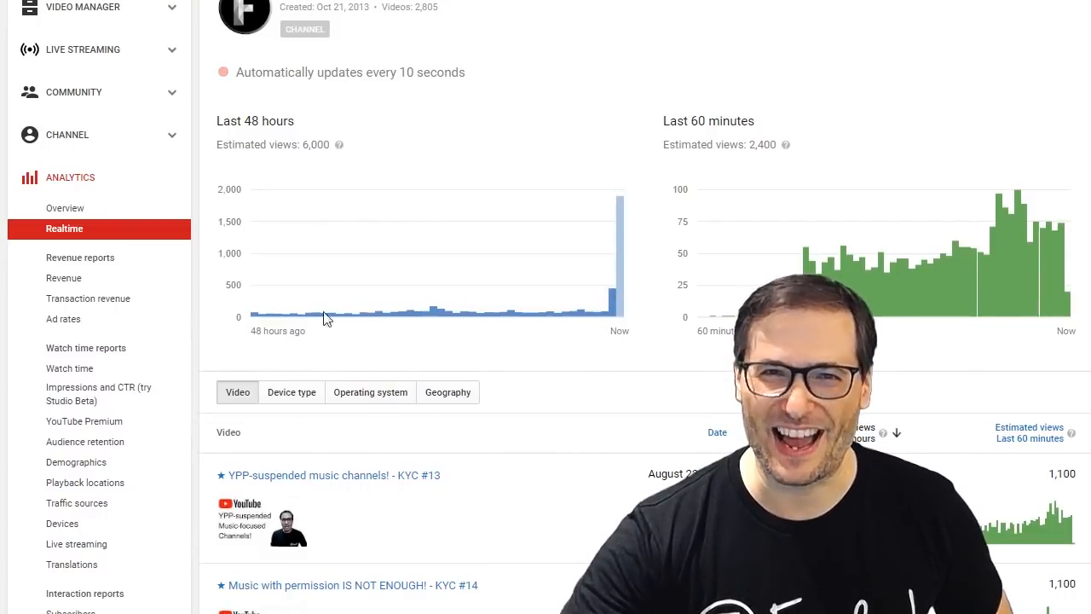
scroll(down, 3)
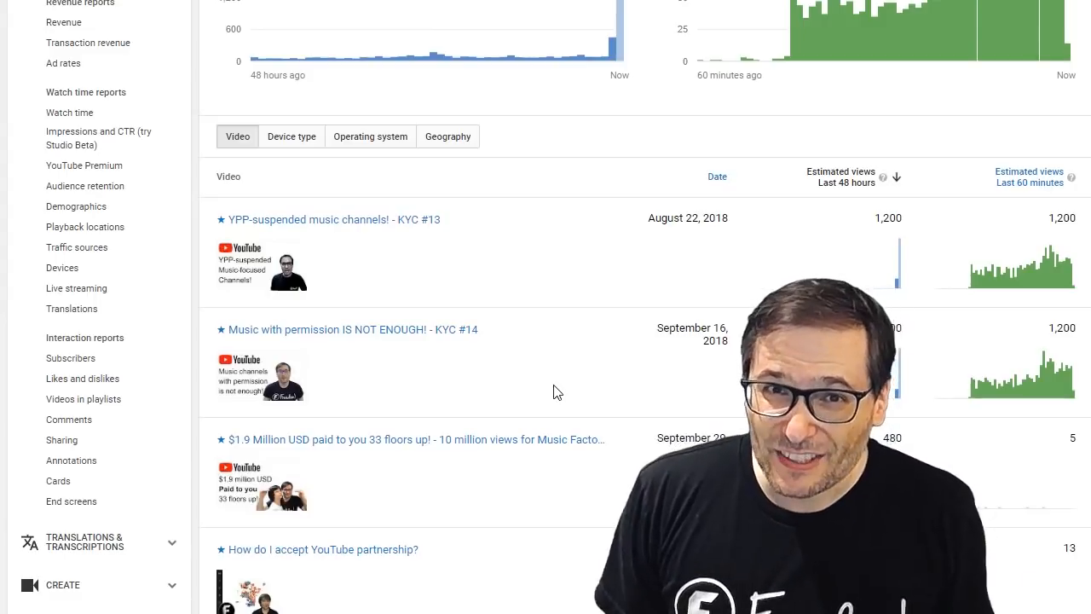
click(896, 176)
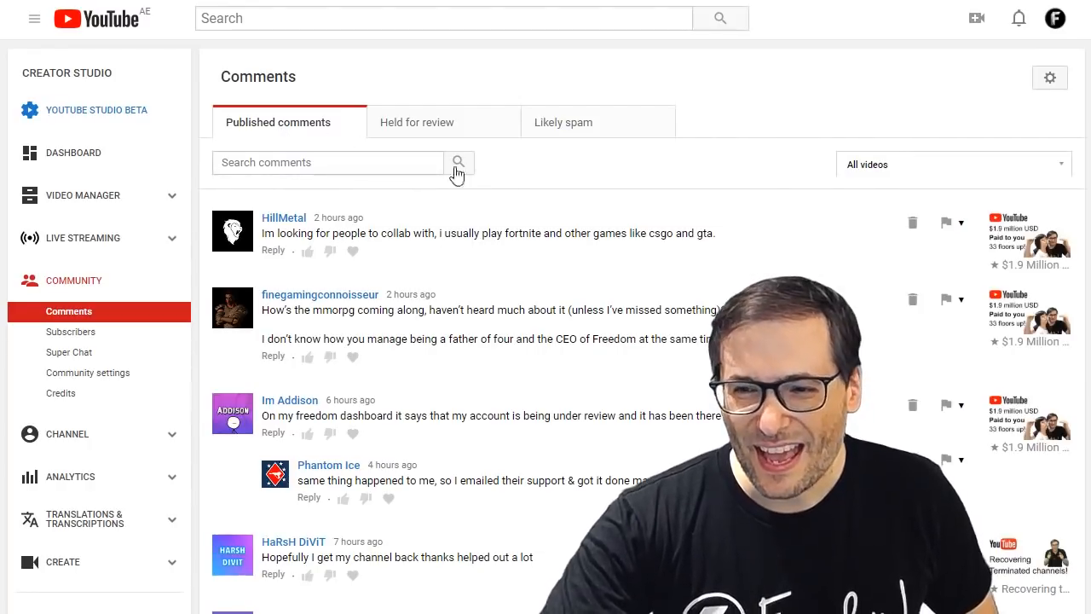
scroll(down, 3)
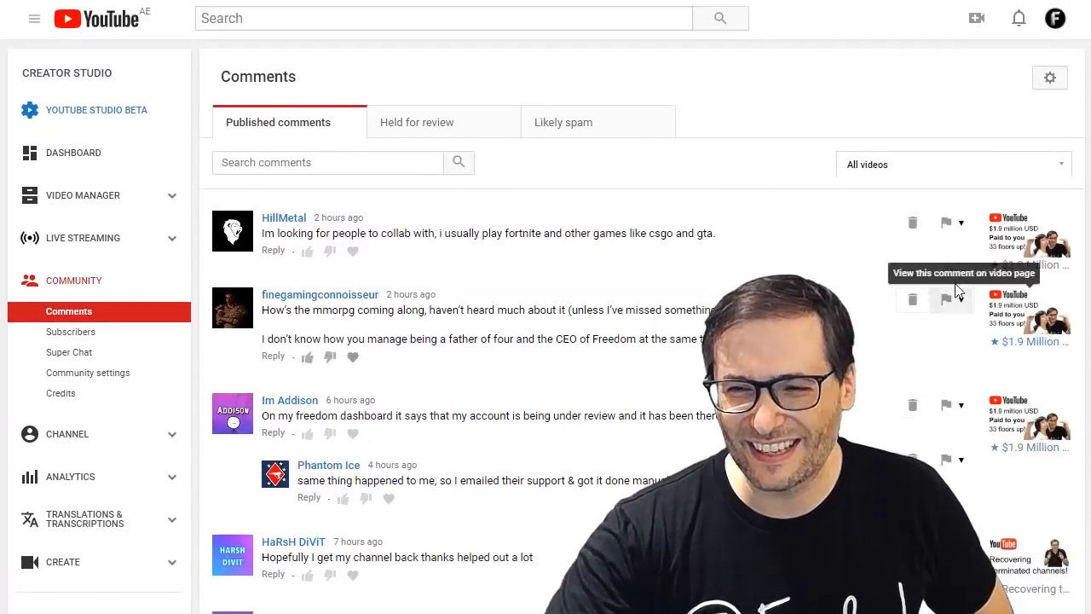
click(83, 195)
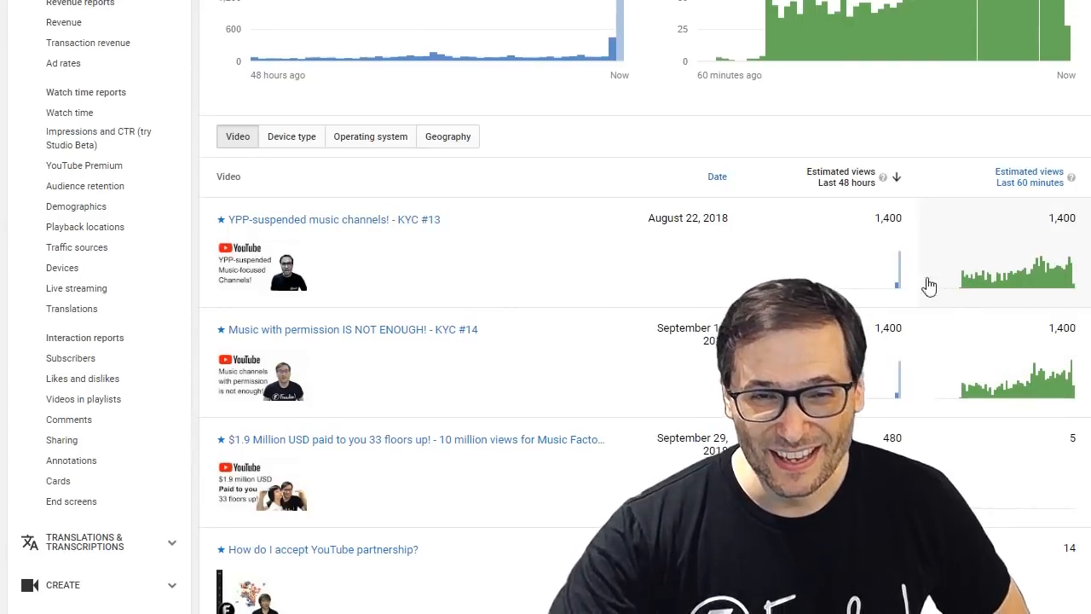
mouse_move(554, 294)
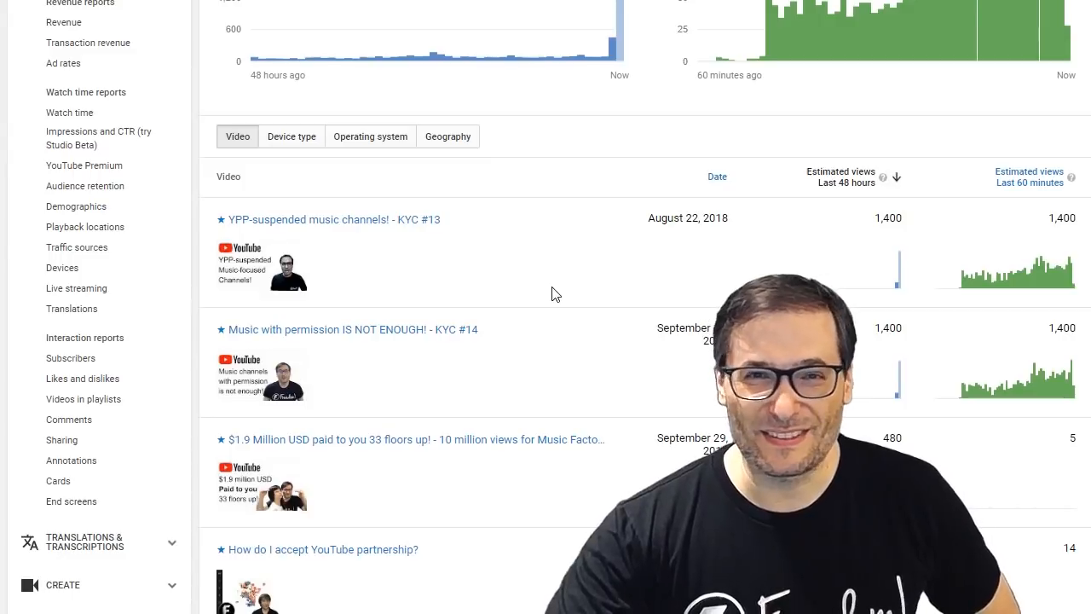
click(896, 176)
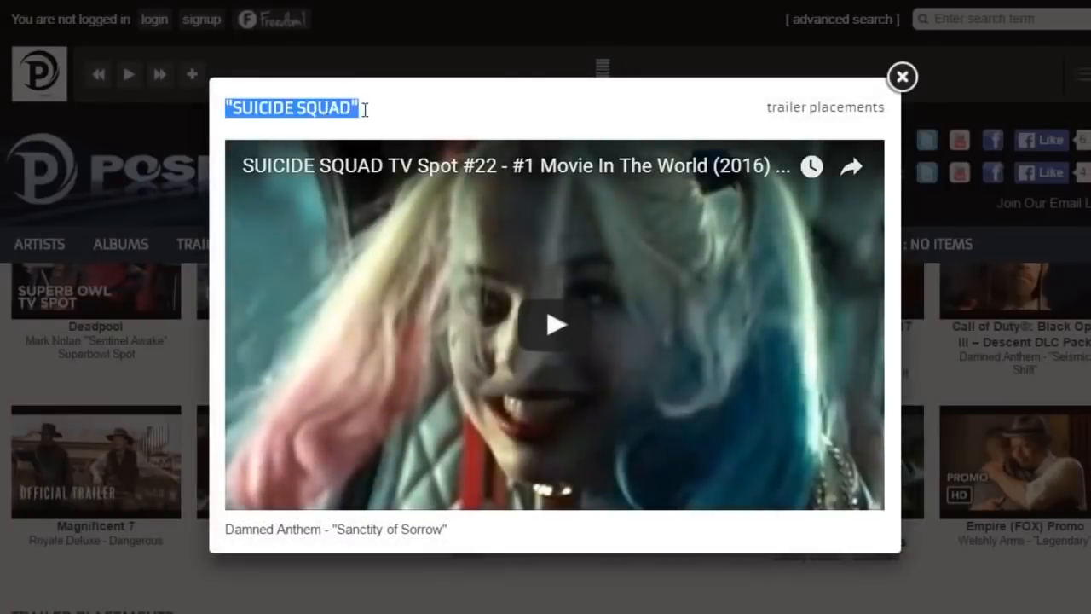
Show the Suicide Squad trailer placement listing the song used in the TV spot
click(902, 77)
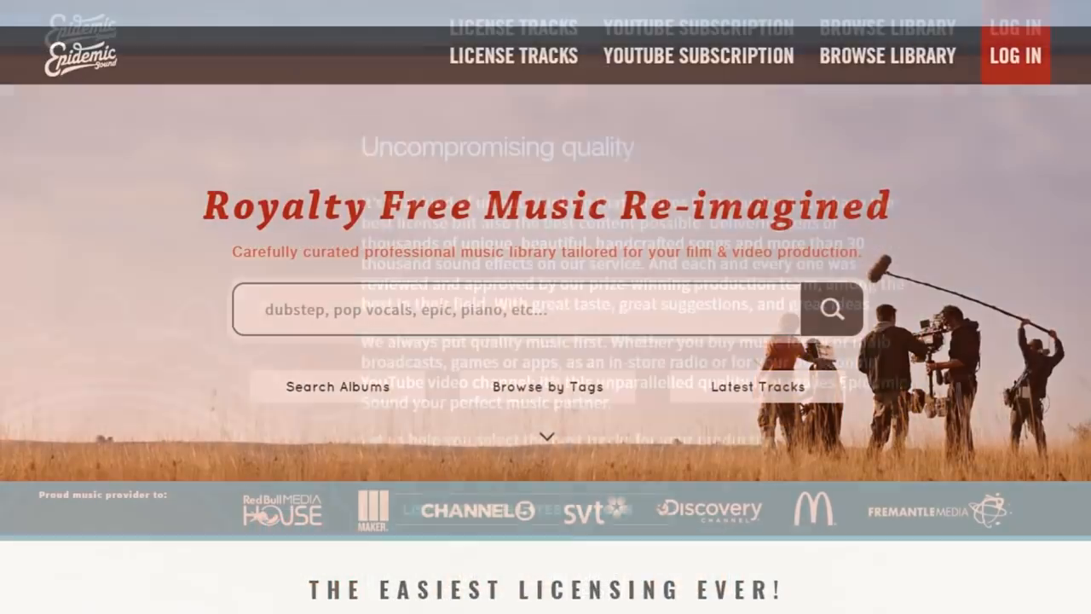
Scroll down the epidemicsound.com royalty-free music library homepage
scroll(down, 3)
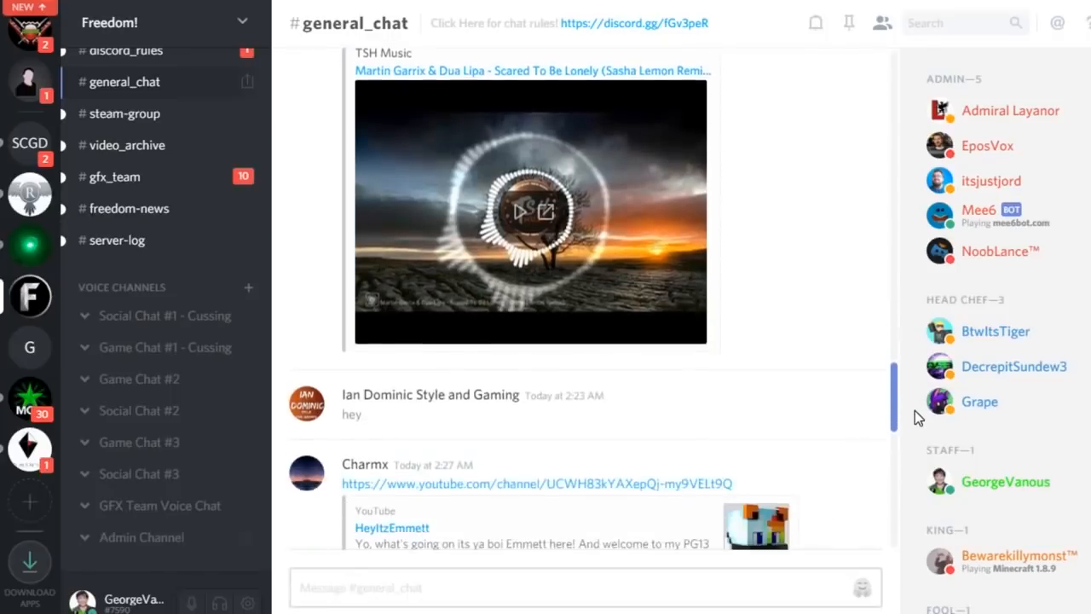
Scroll Freedom!'s #general_chat, then open the MGN server's #chat-lobby channel
scroll(down, 3)
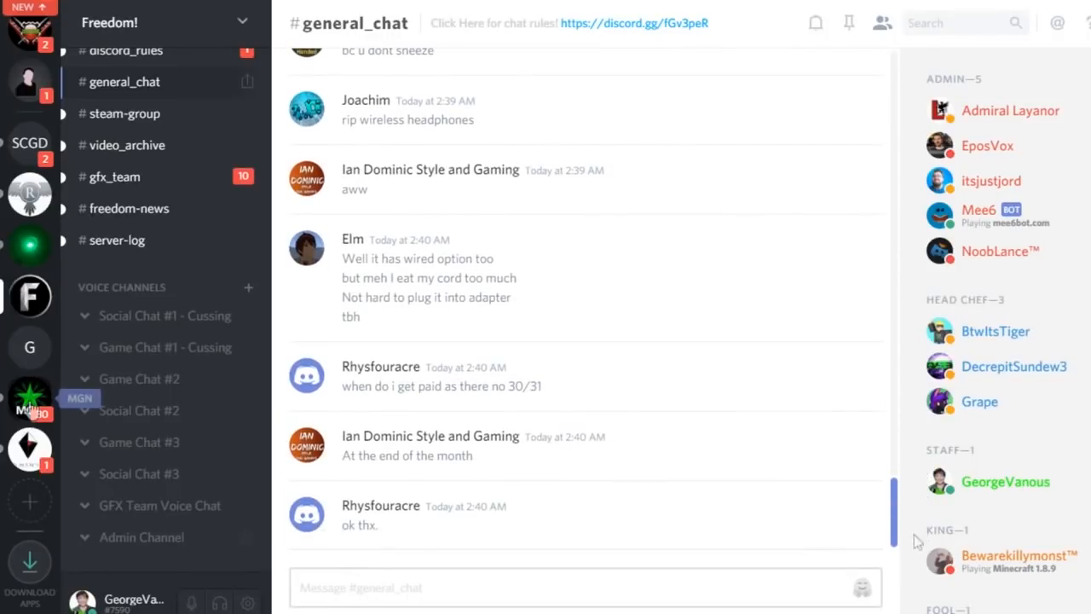
click(29, 401)
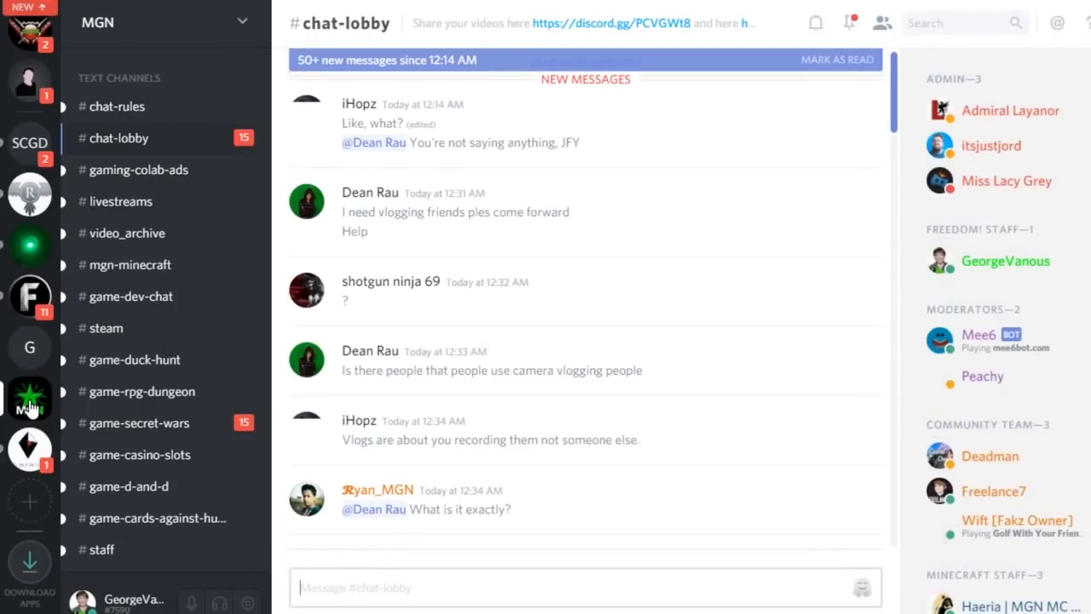